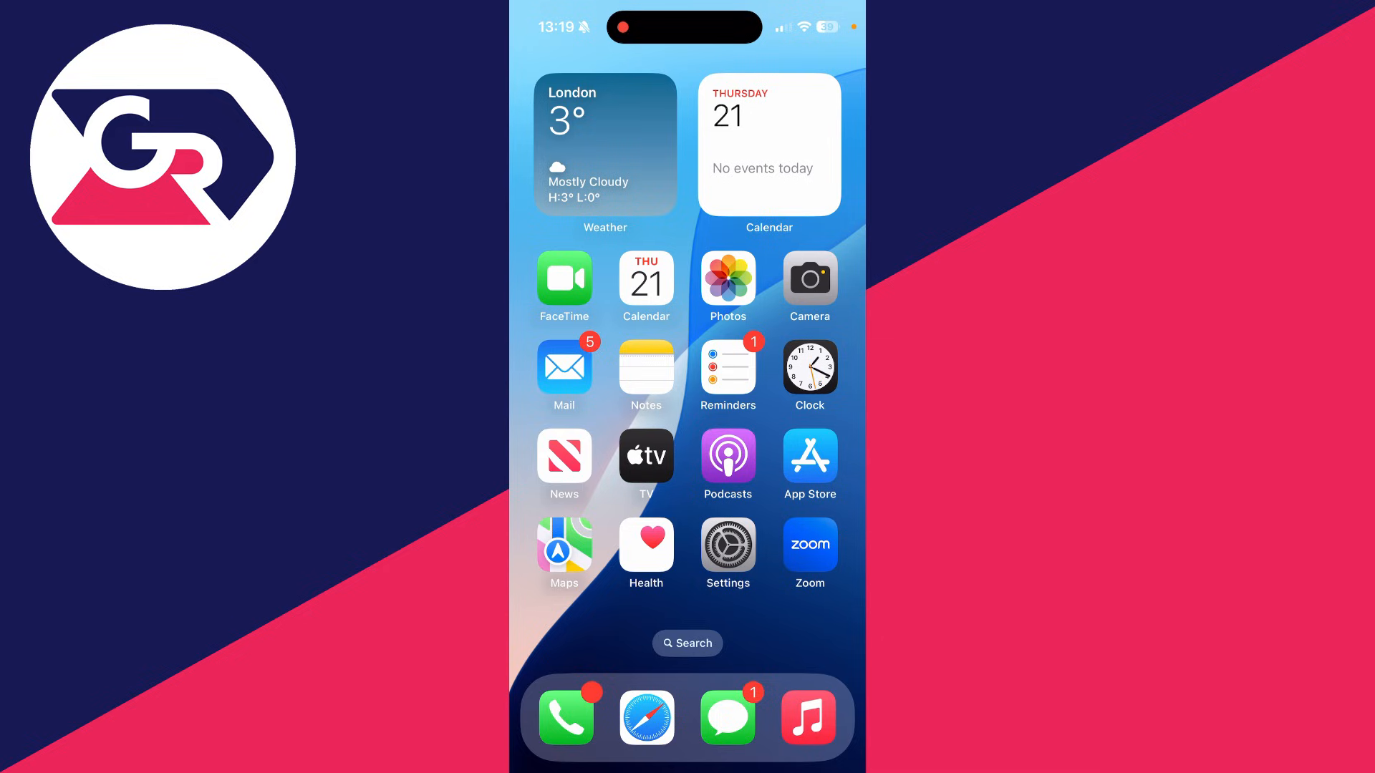
- Go to the Wi-Fi page of Settings showing the connected My WiFi network
click(727, 544)
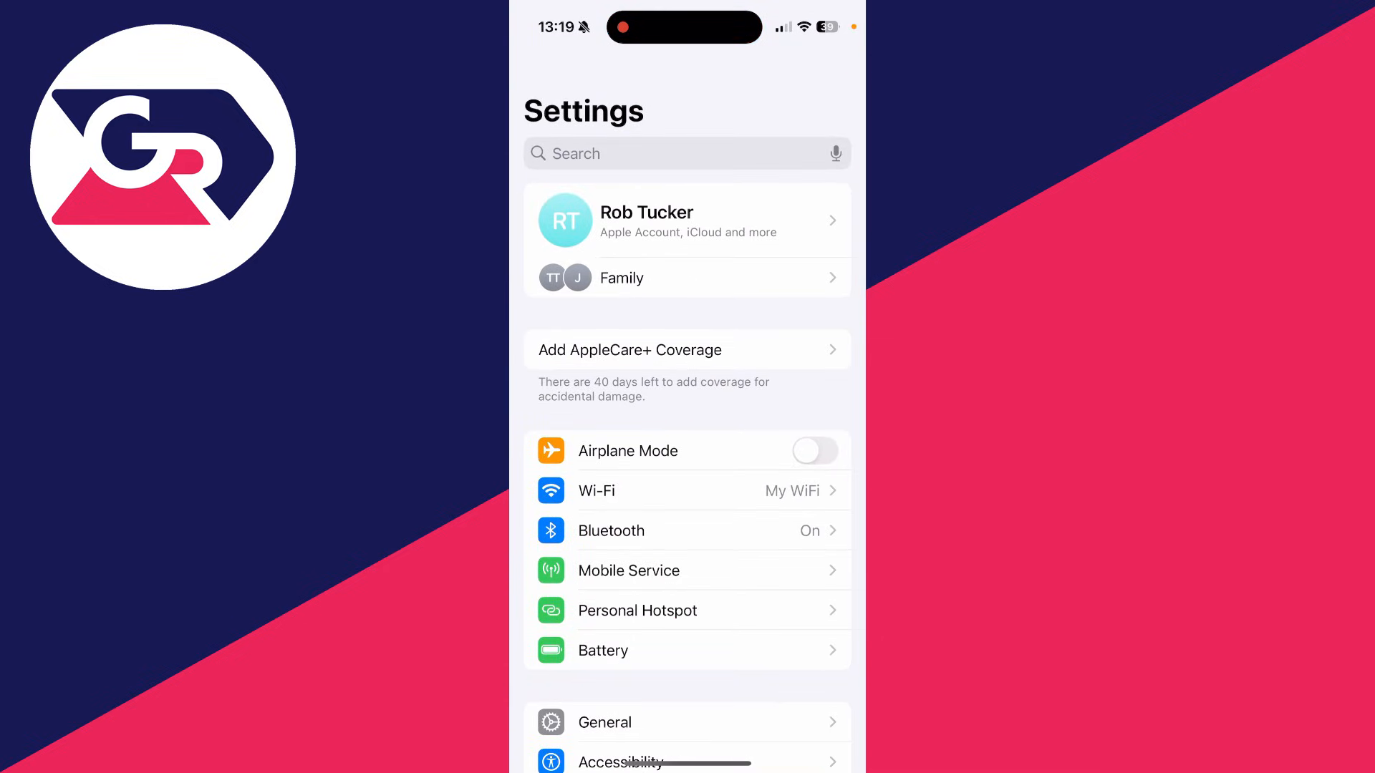
click(596, 490)
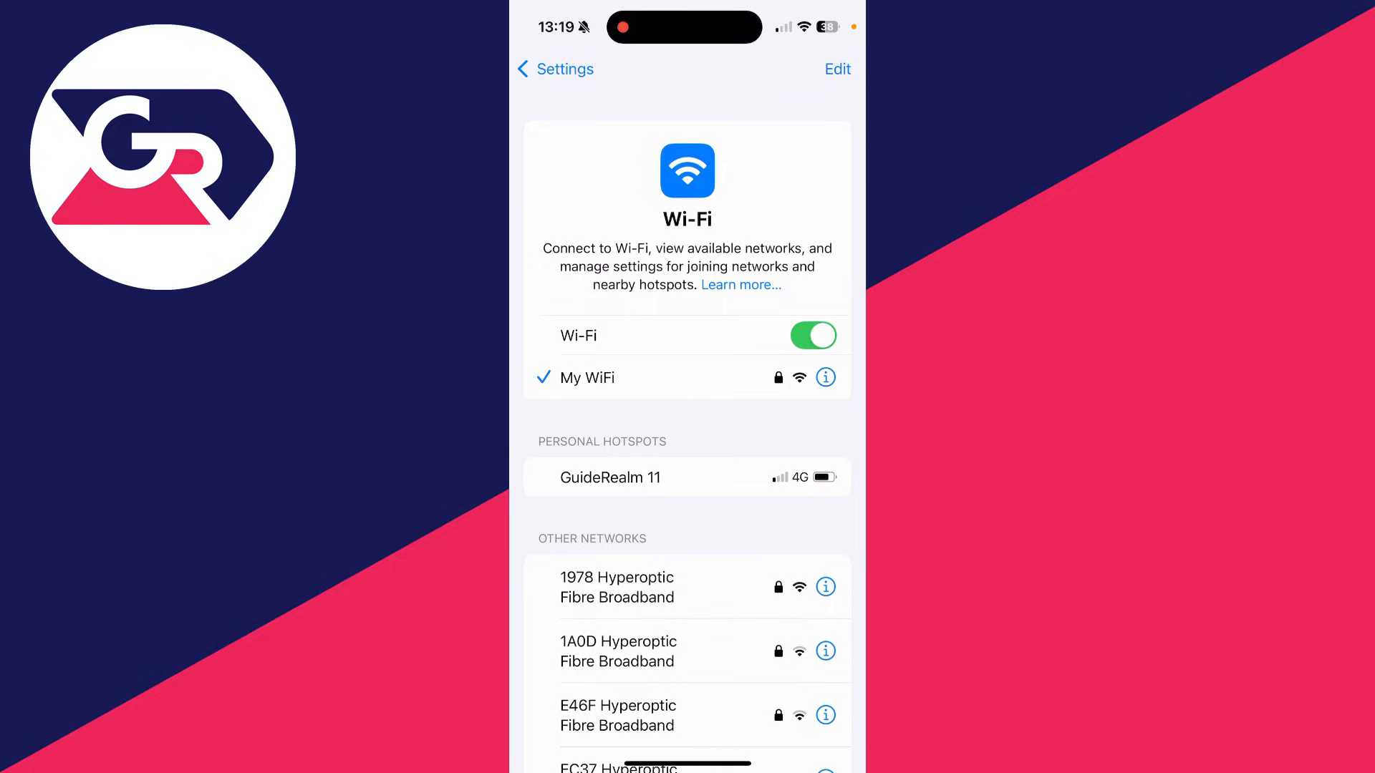
- View the details of the connected My WiFi network and read through its settings
click(825, 378)
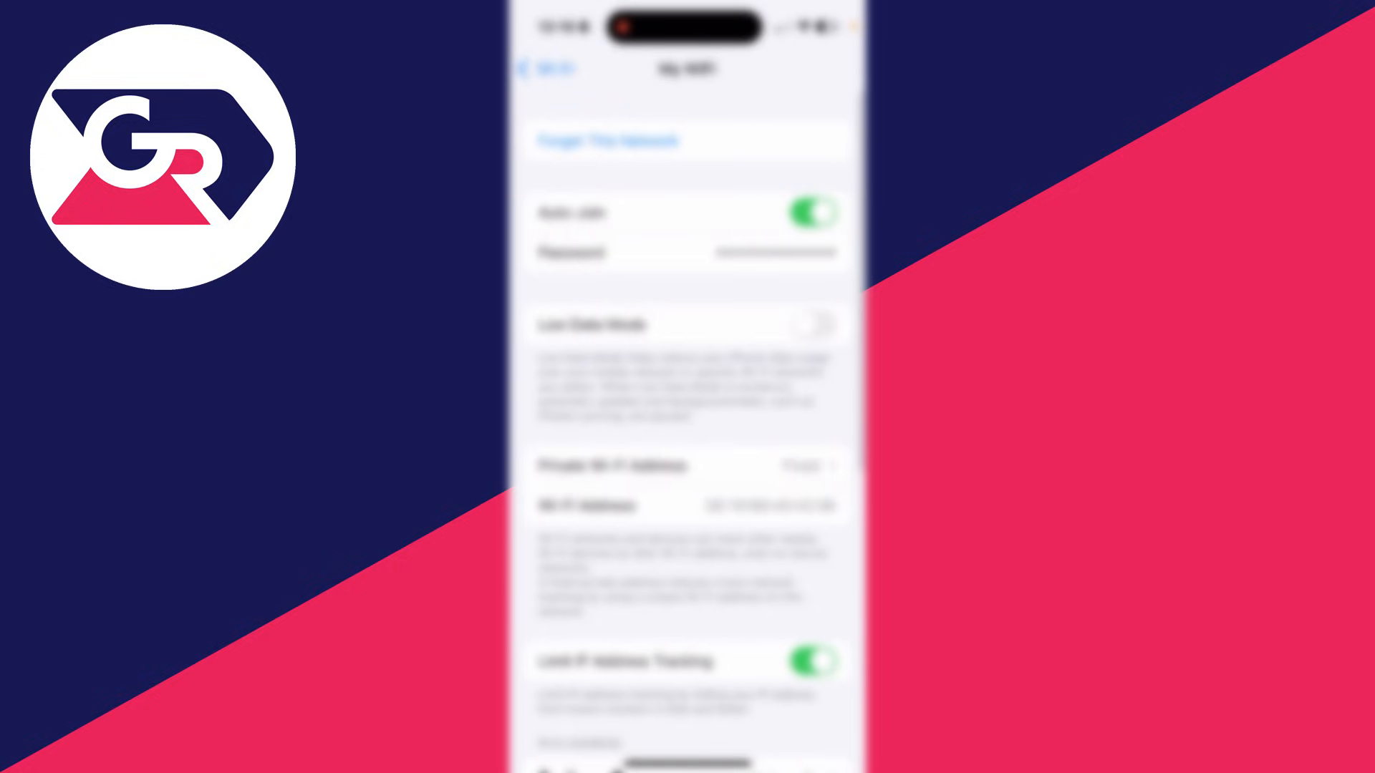
scroll(down, 3)
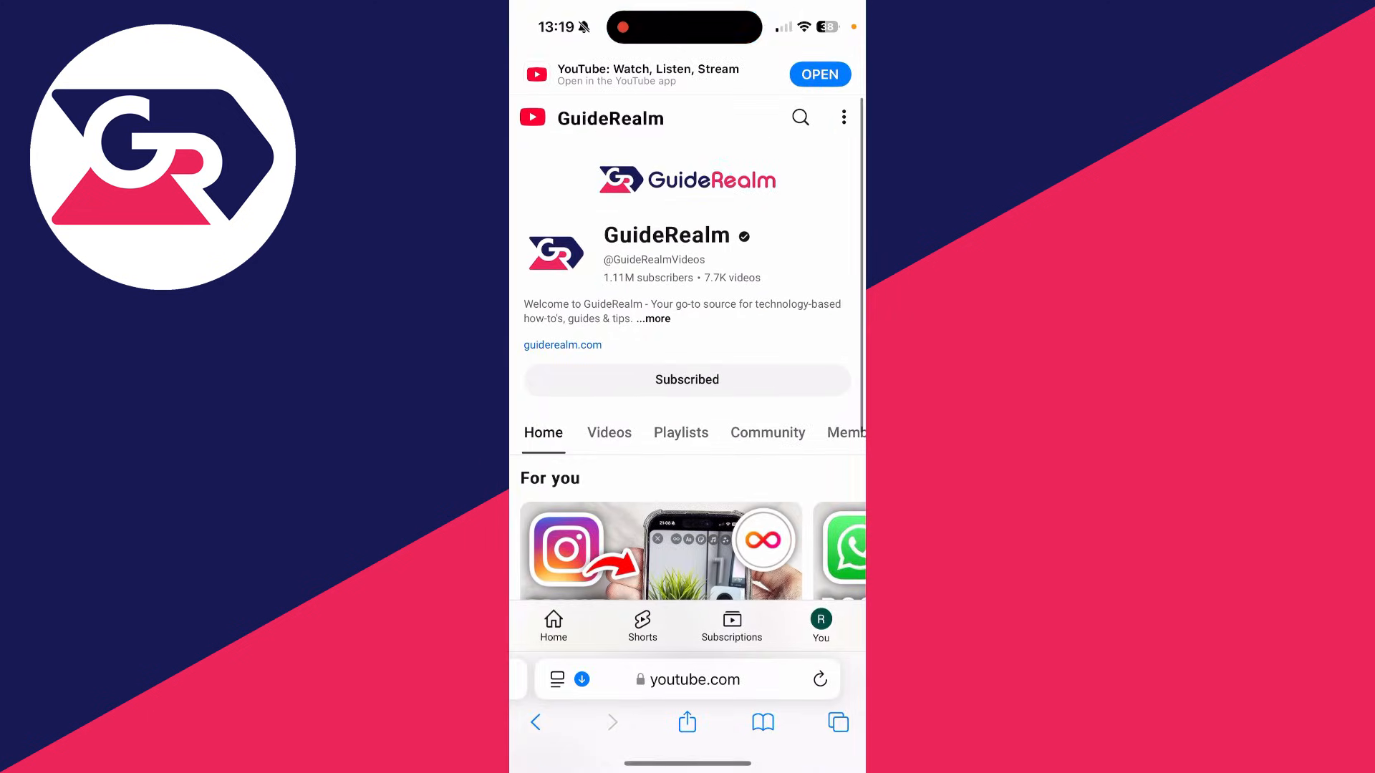
- Load the router login page at 192.168.1.1 in Safari and start entering the username
click(694, 679)
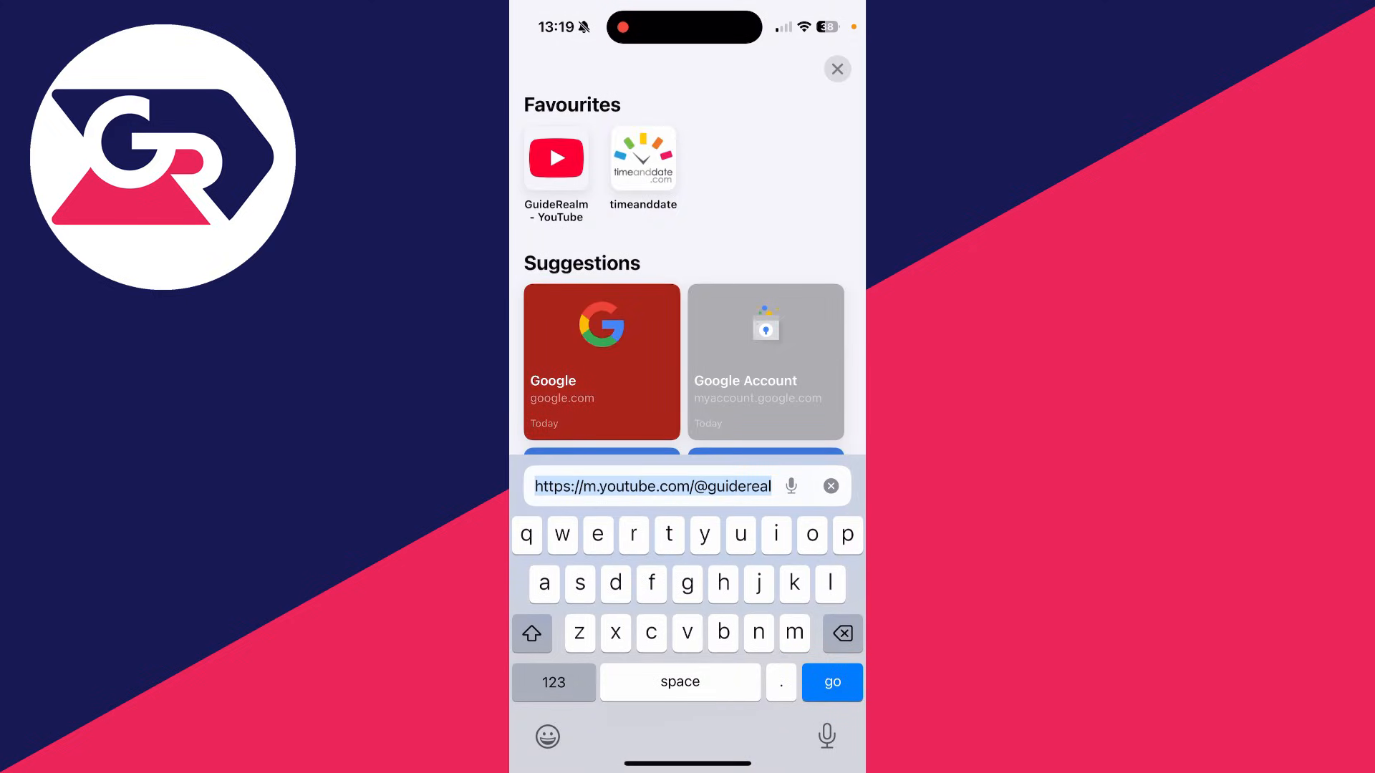
text(192.168.1.1)
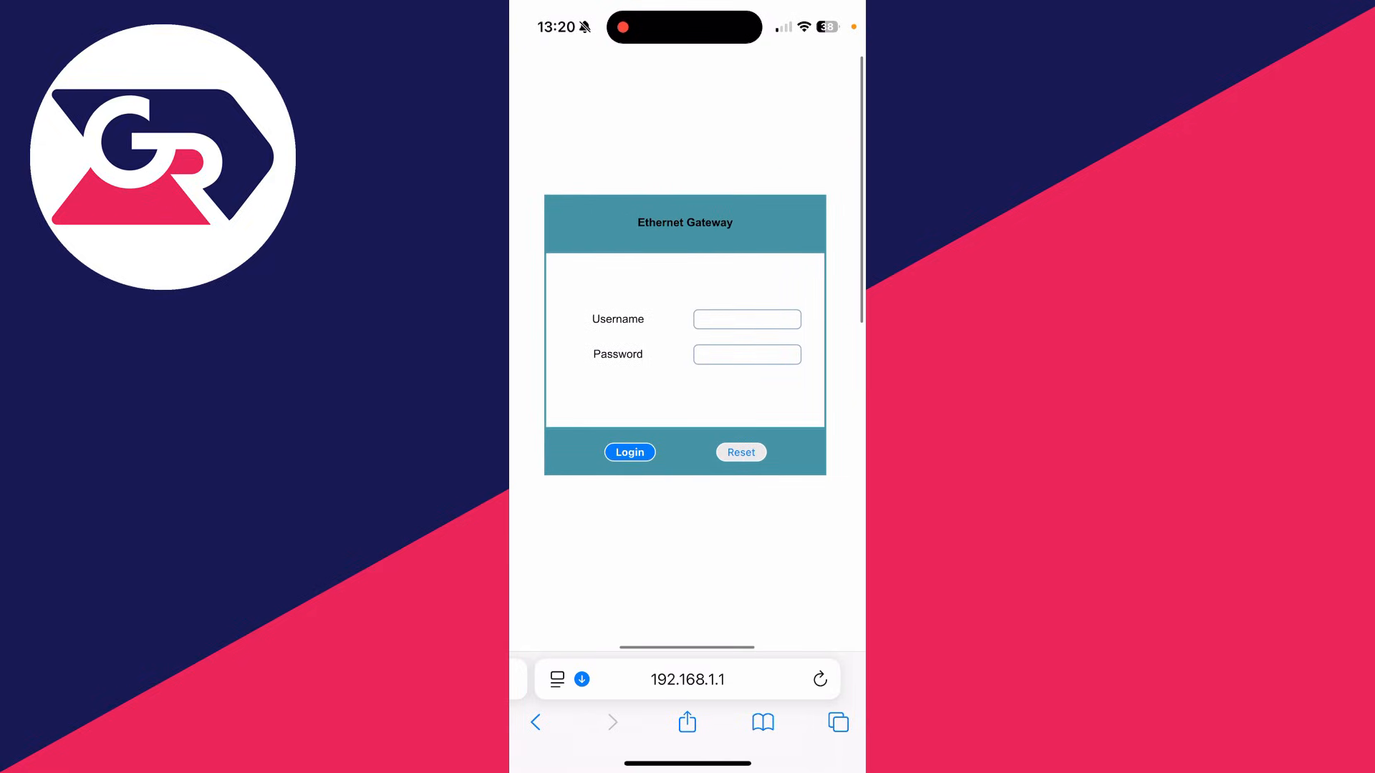
click(748, 320)
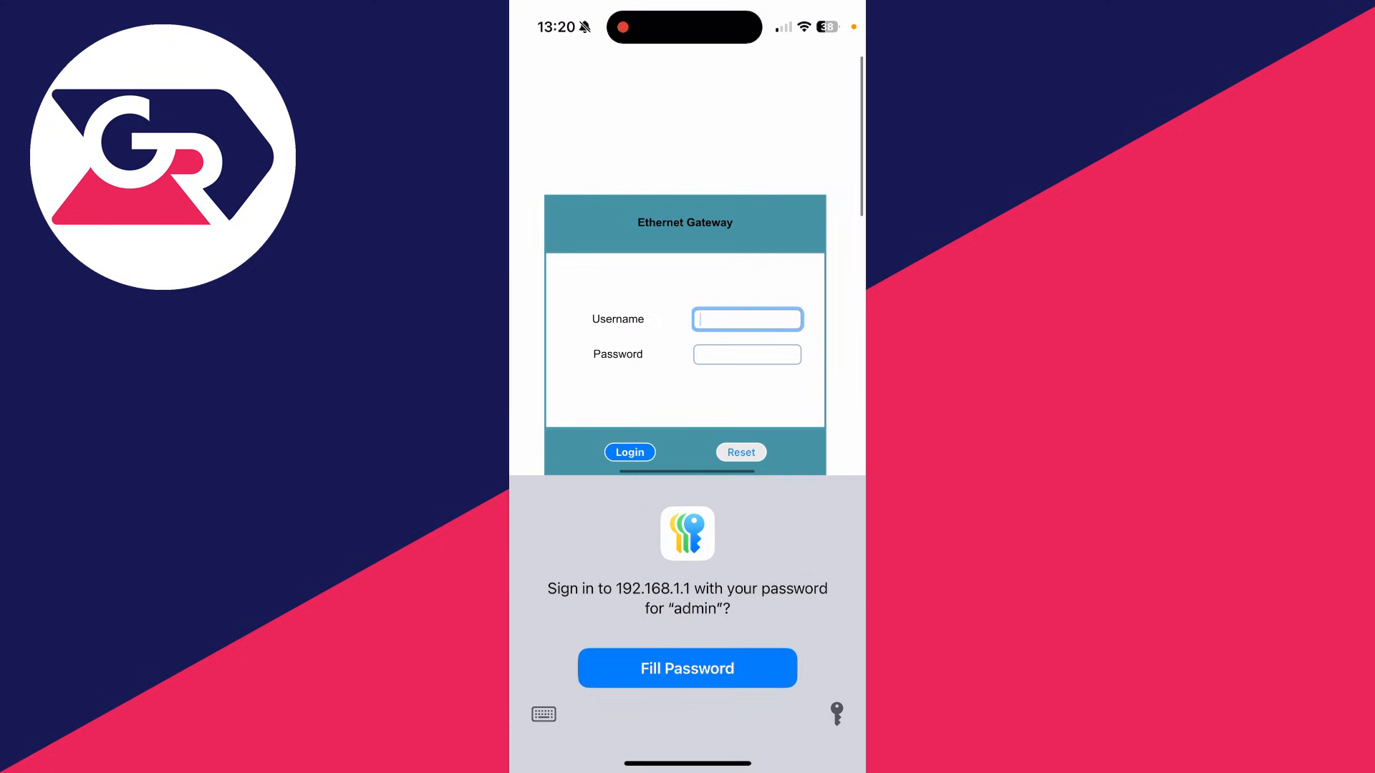